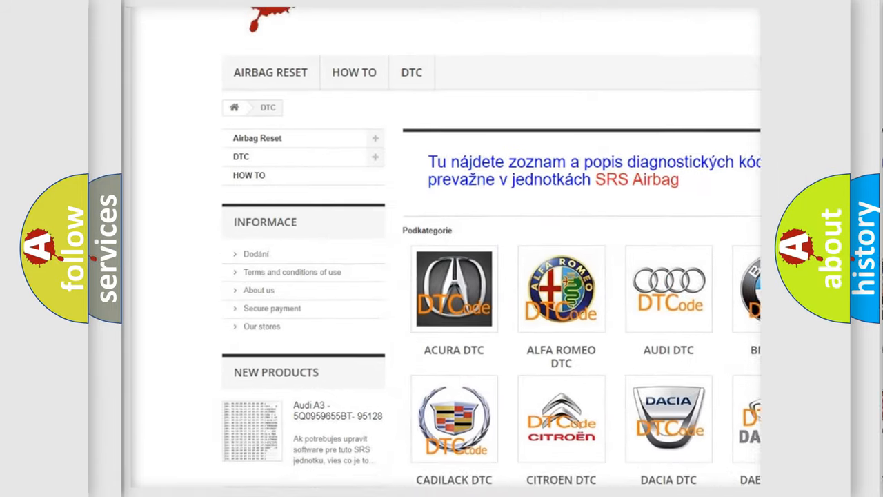
{"action": "scroll", "scroll_direction": "down", "scroll_amount": 3}
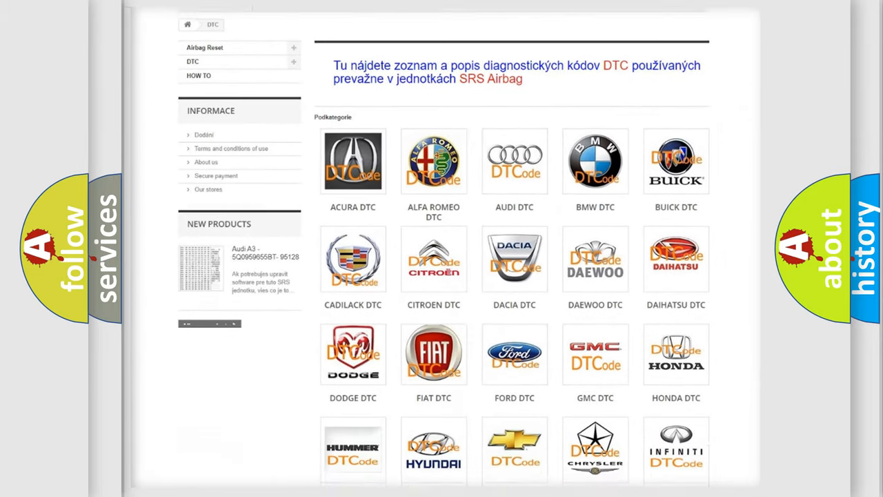
{"action": "scroll", "scroll_direction": "down", "scroll_amount": 3}
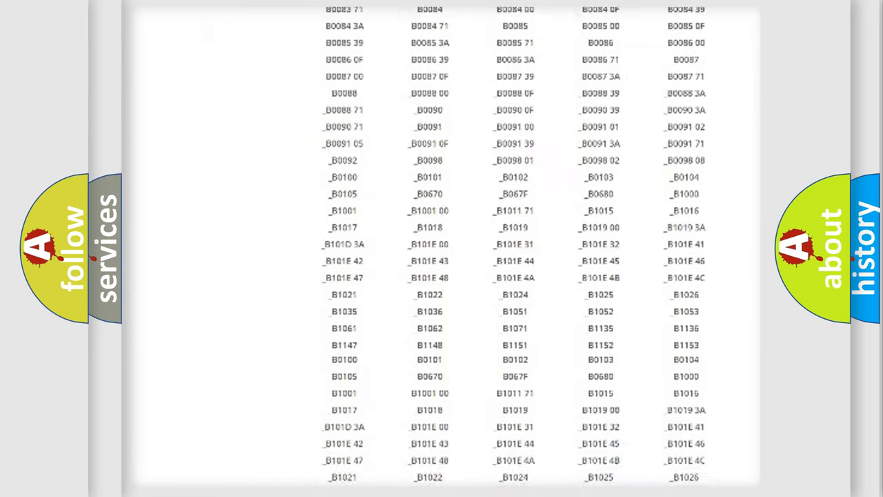
{"action": "scroll", "scroll_direction": "down", "scroll_amount": 3}
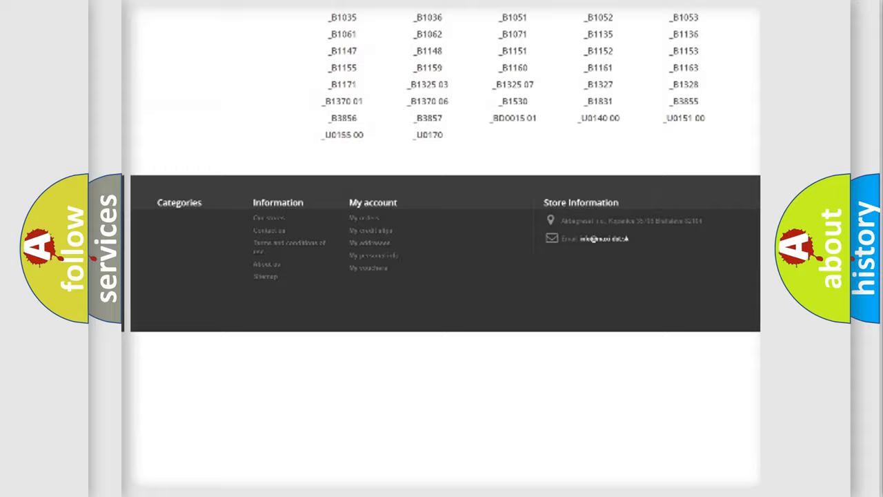
{"action": "scroll", "scroll_direction": "up", "scroll_amount": 3}
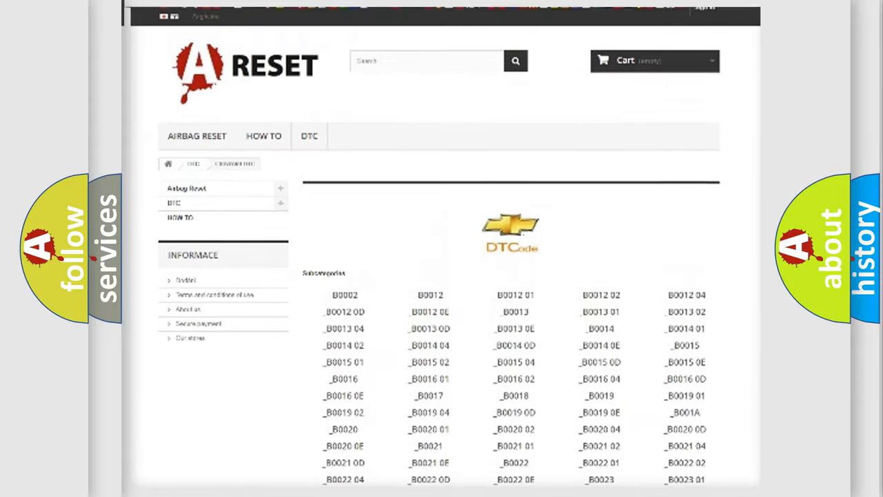